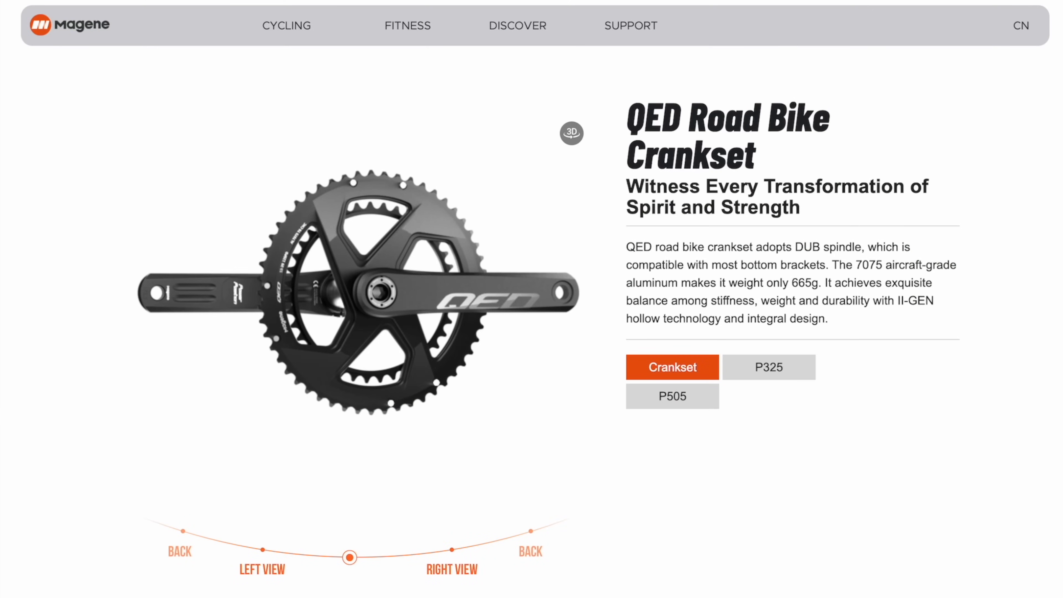
Show the QED crankset with the P505 power meter and rotate it to right and rear views.
left_click(672, 396)
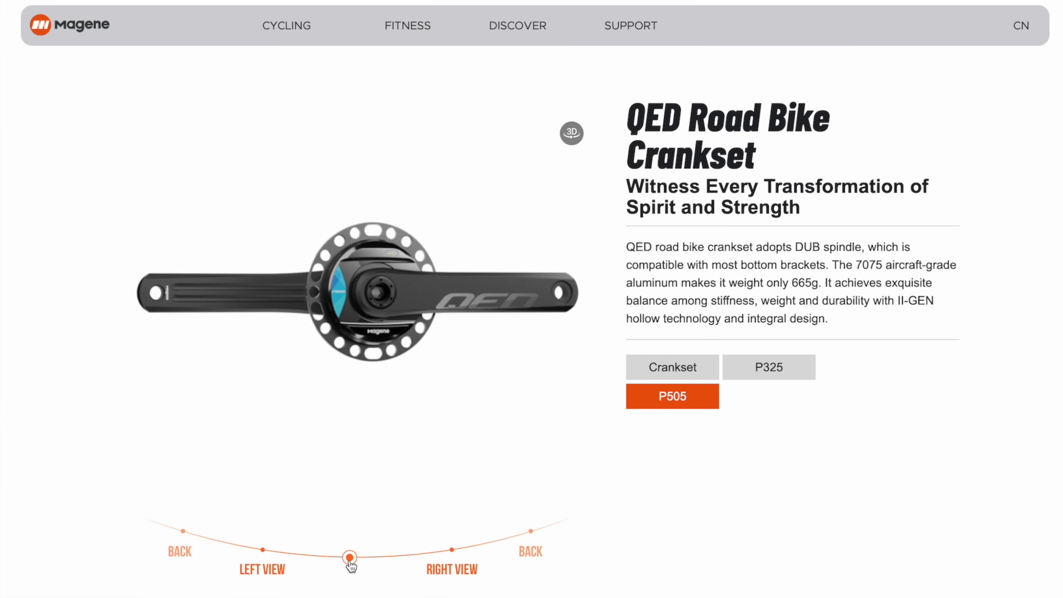
left_click_drag(348, 558, 504, 525)
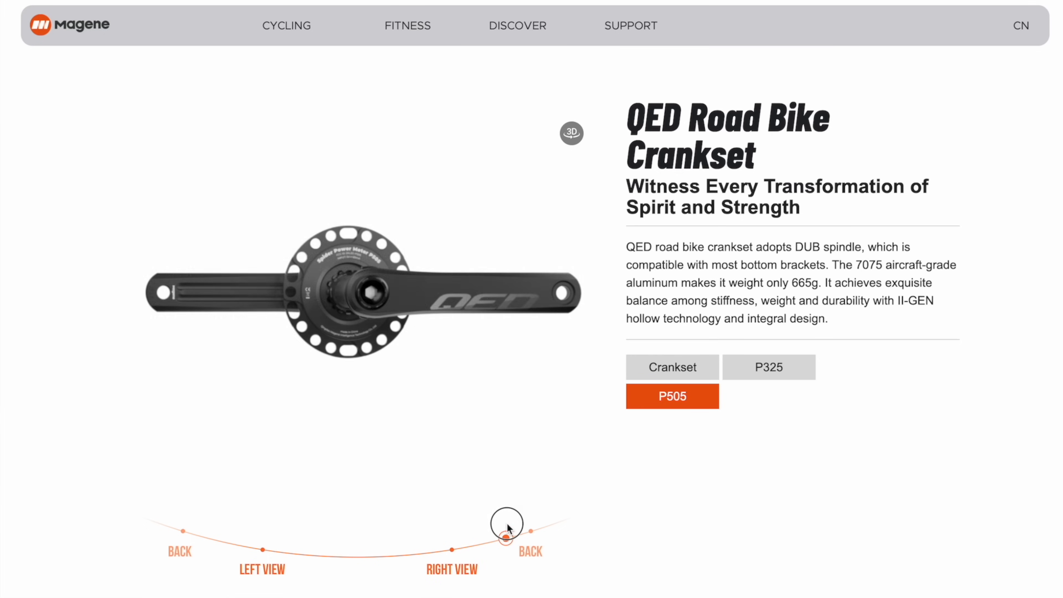
left_click(672, 396)
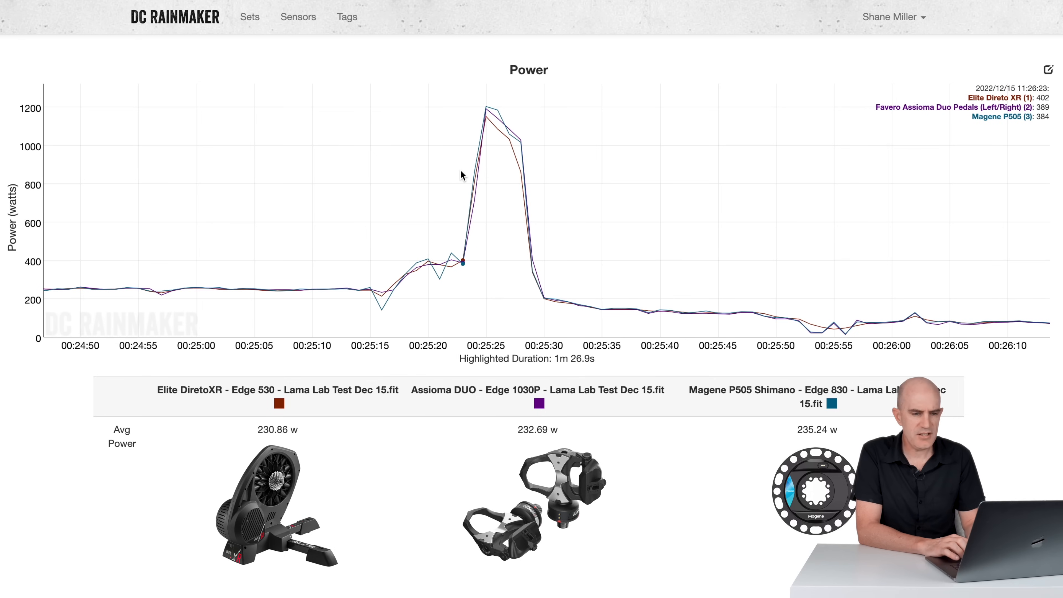
mouse_move(493, 174)
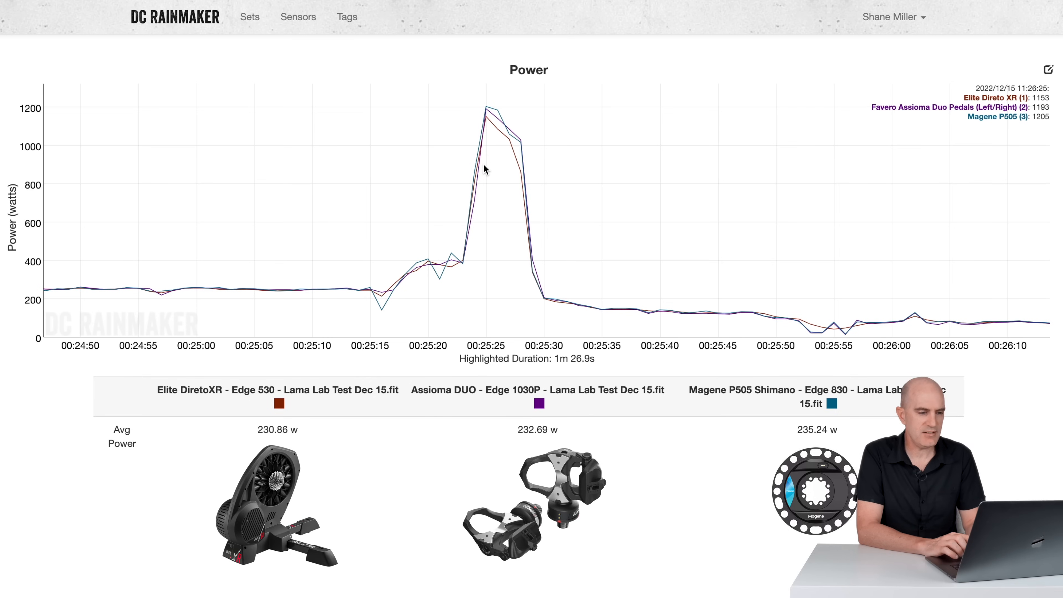
mouse_move(734, 319)
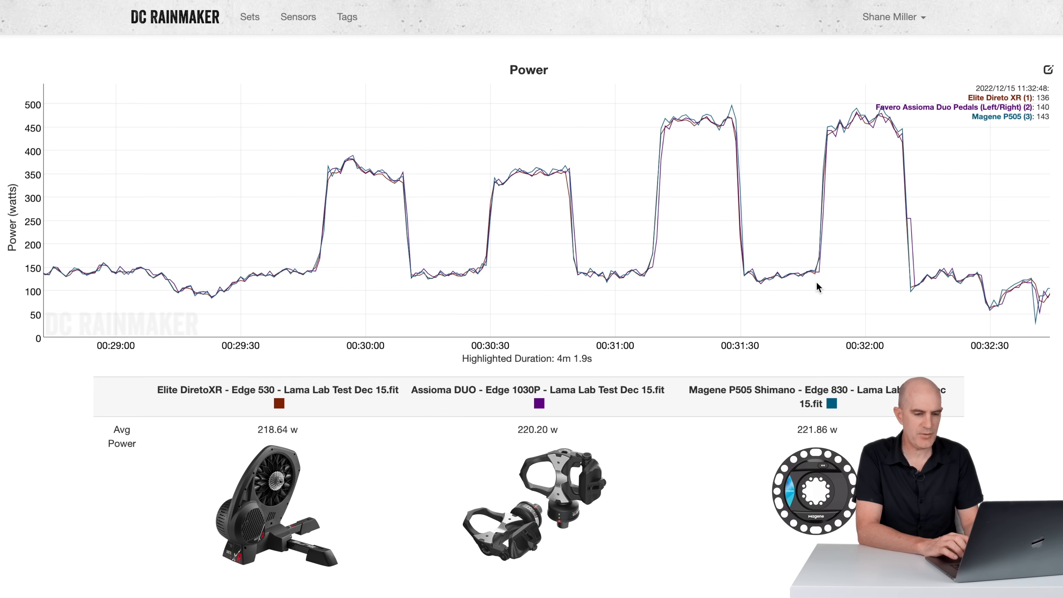
mouse_move(849, 288)
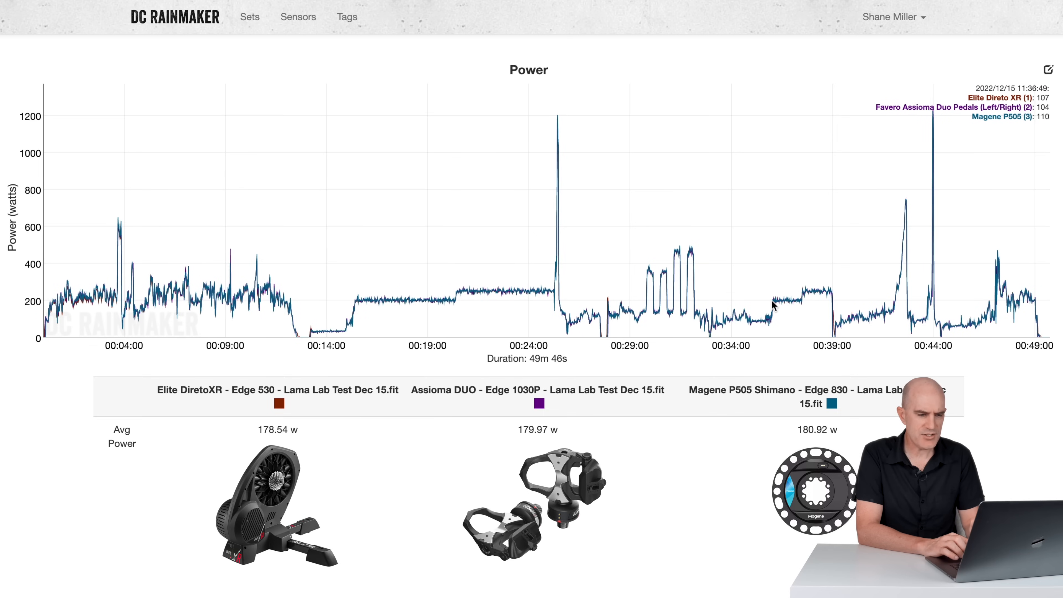
Zoom the Power chart onto the 00:41–00:44 sprints near 44 minutes.
left_click_drag(773, 298, 817, 299)
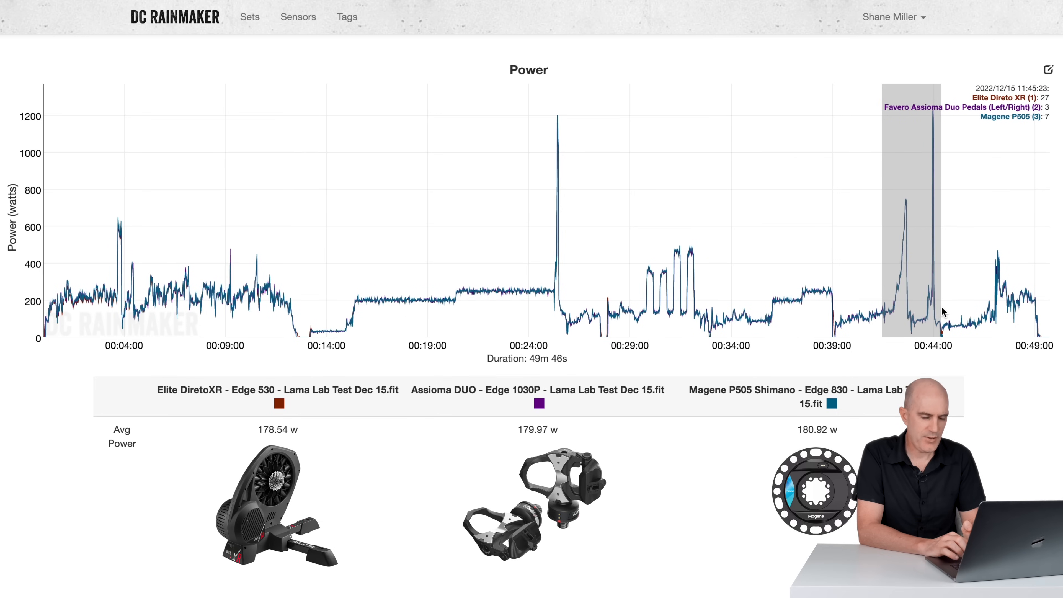
left_click_drag(880, 204, 939, 204)
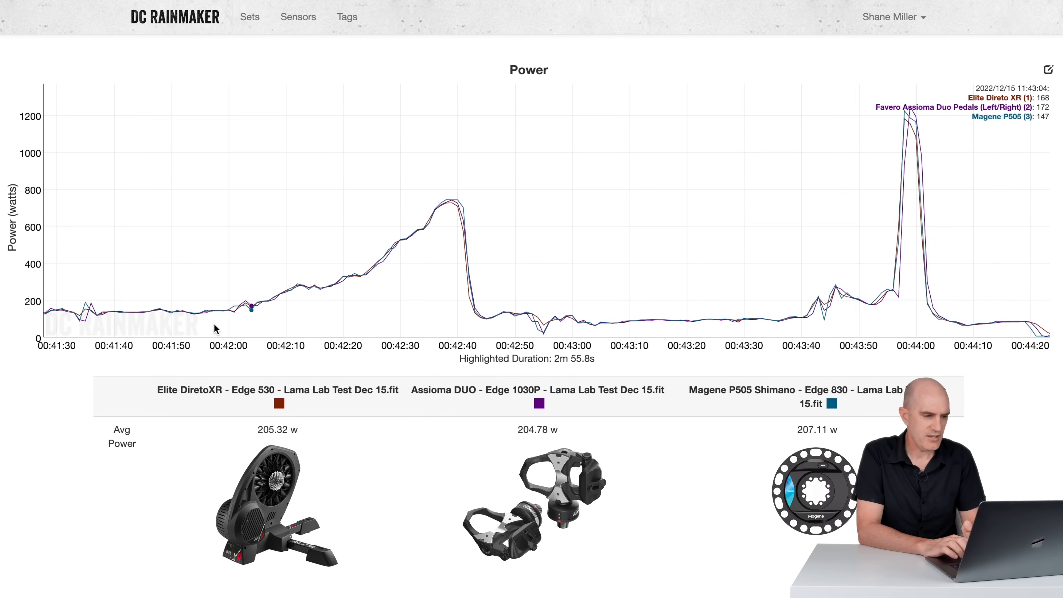
mouse_move(446, 266)
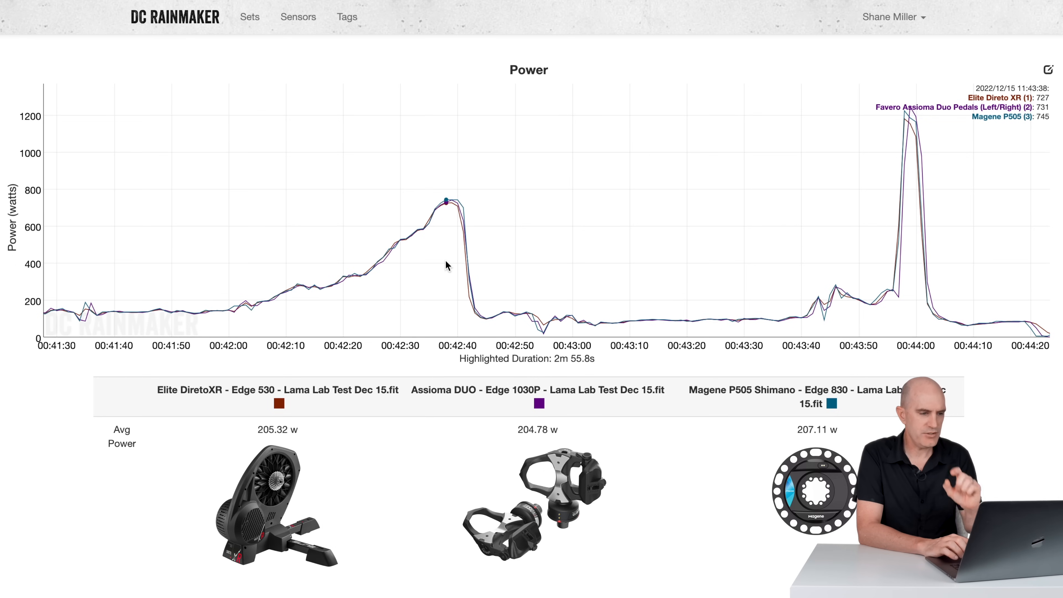
mouse_move(444, 267)
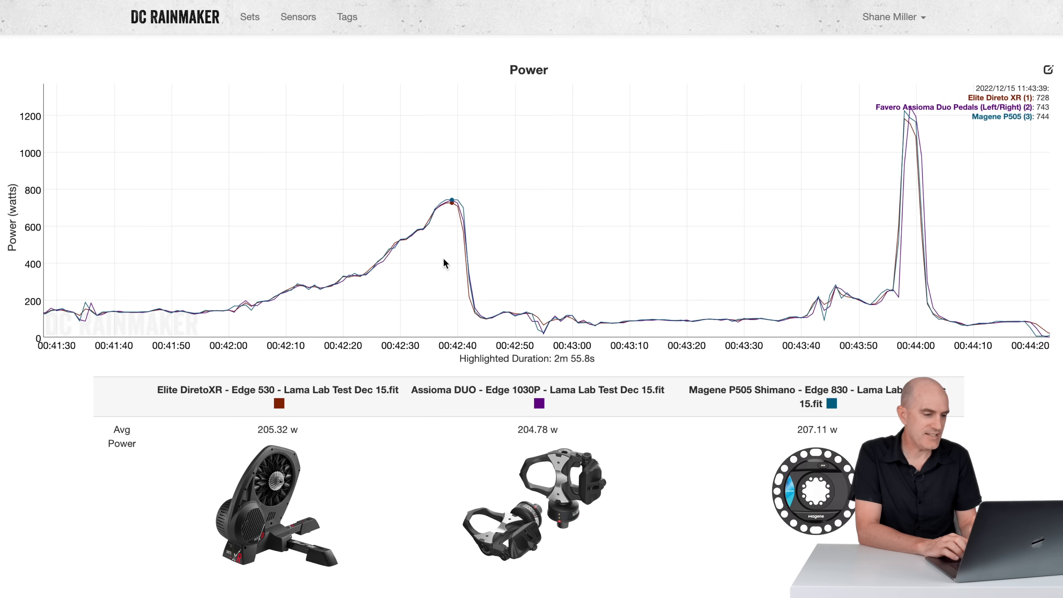
mouse_move(803, 286)
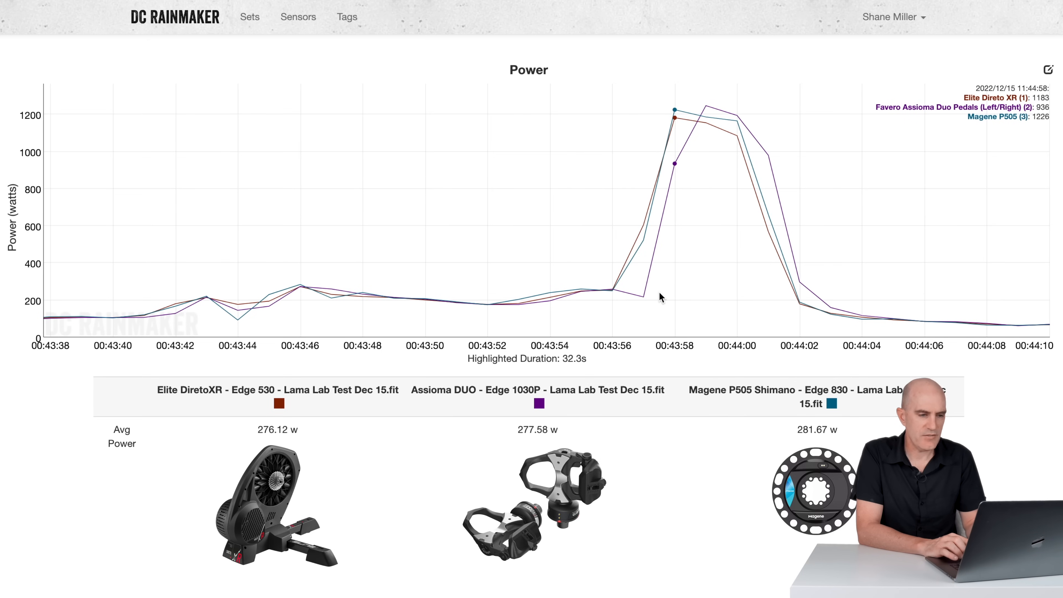
mouse_move(695, 281)
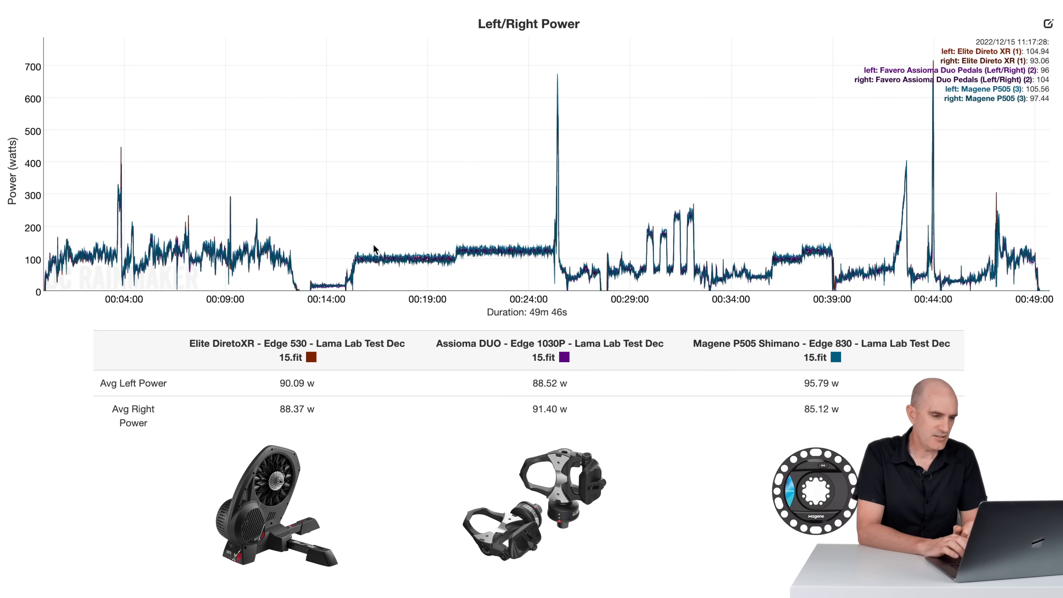
Zoom the Left/Right Power chart onto the steady 00:16–00:25 block.
left_click_drag(360, 254, 553, 255)
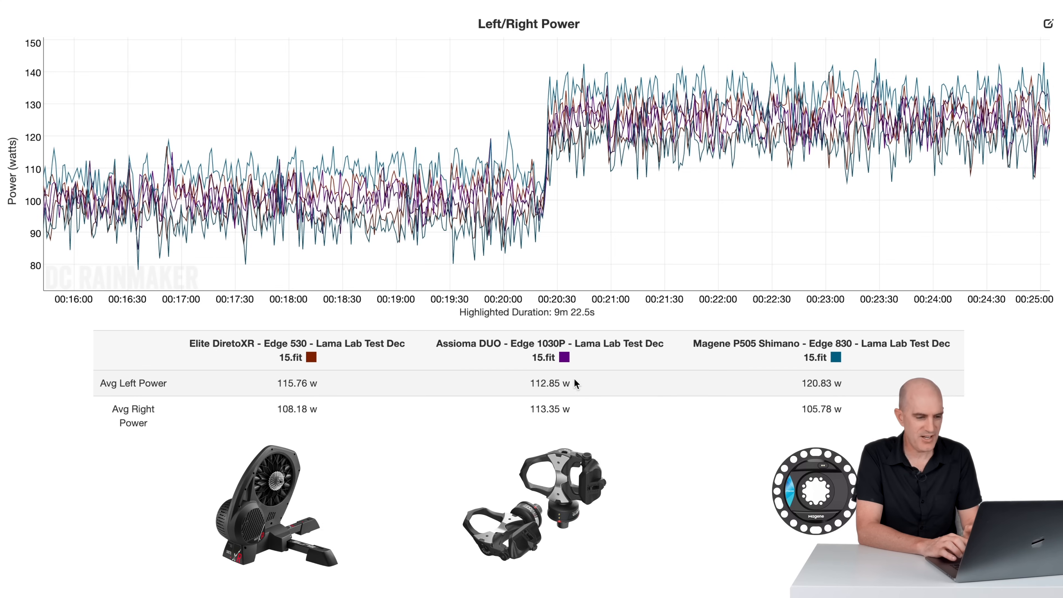
mouse_move(618, 377)
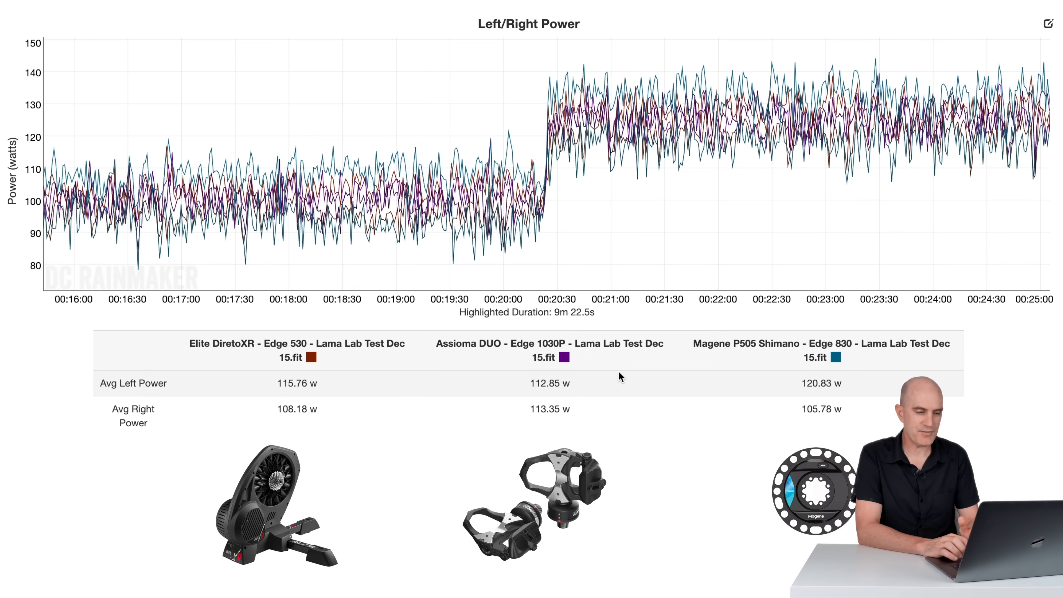
mouse_move(585, 384)
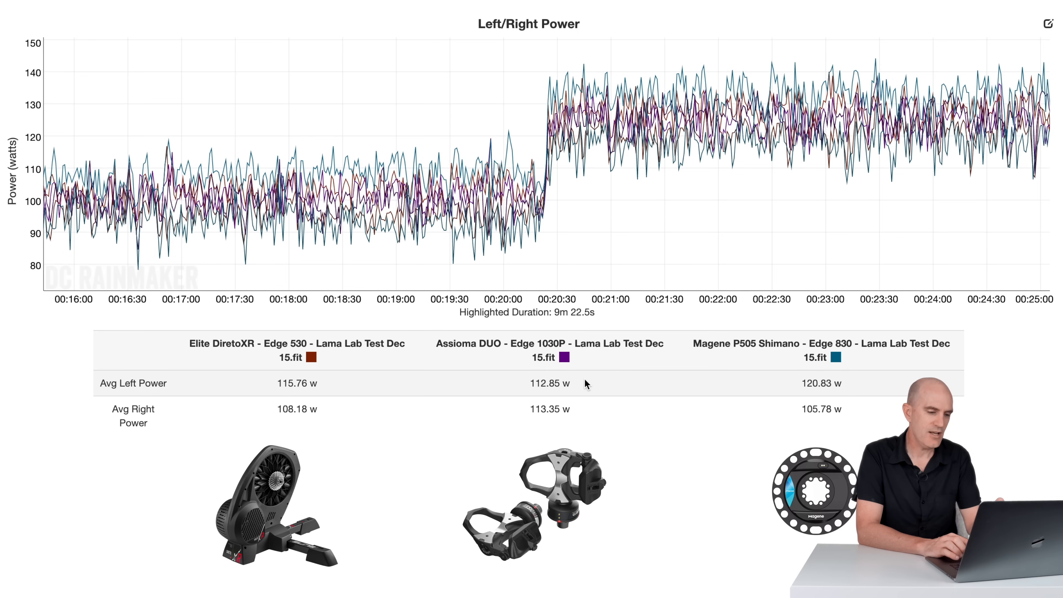
mouse_move(873, 389)
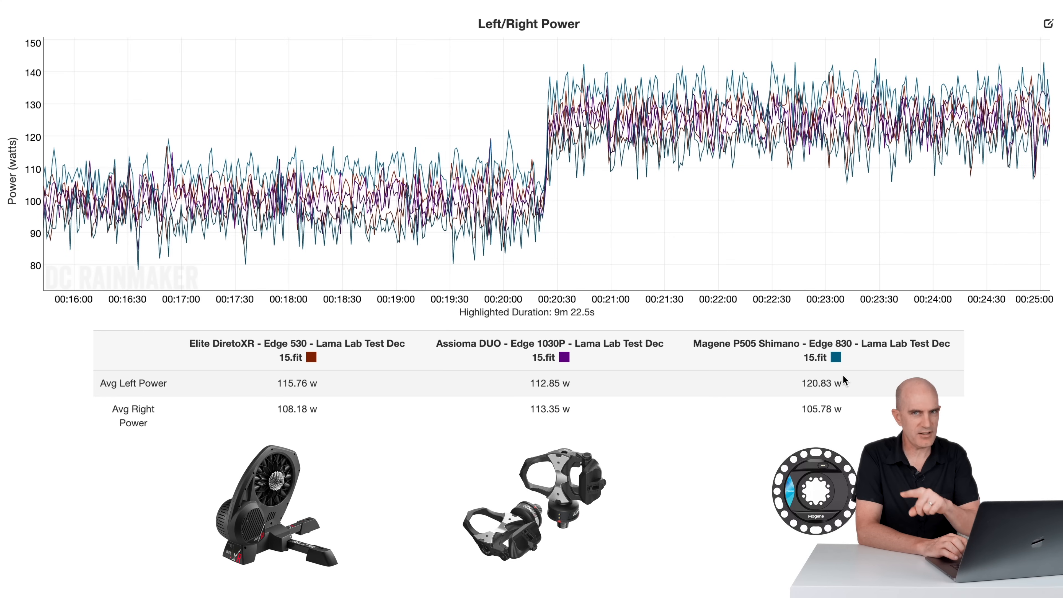
mouse_move(764, 215)
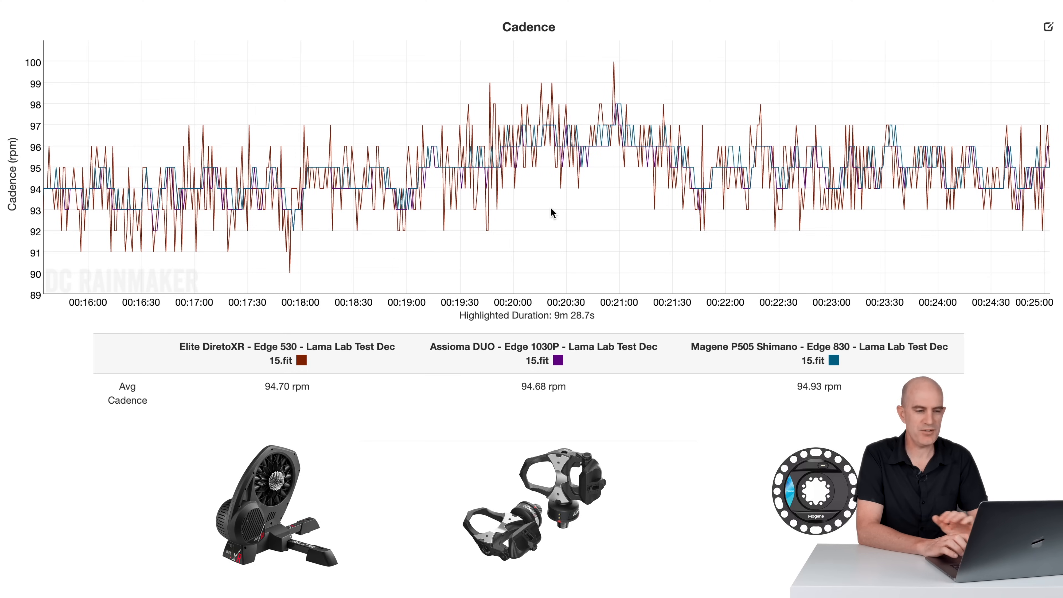
mouse_move(629, 214)
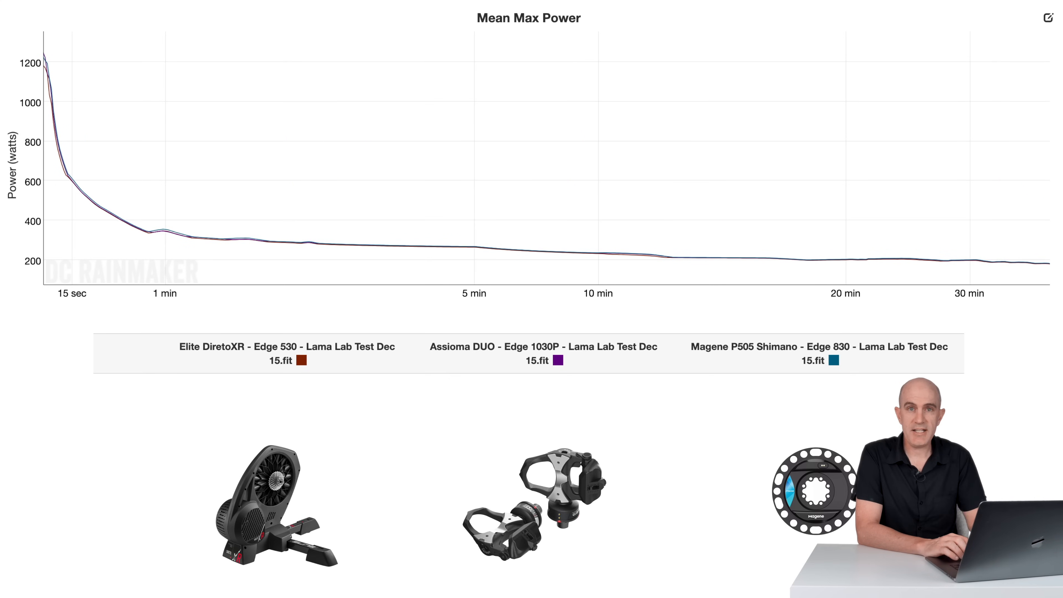
Scroll past Mean Max Power to the Stats and Files tables.
scroll("down", 3)
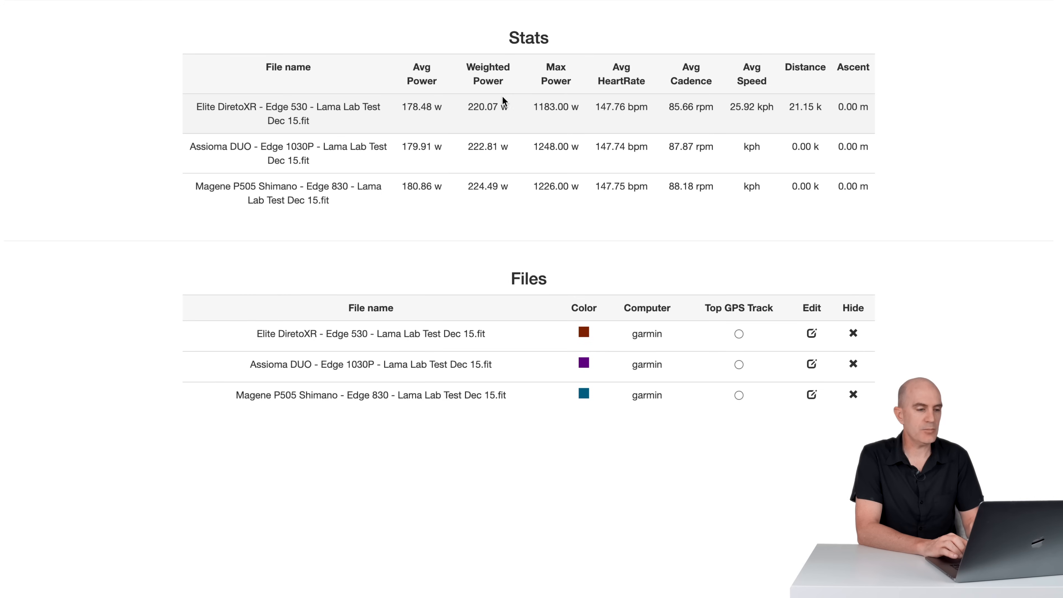
mouse_move(600, 120)
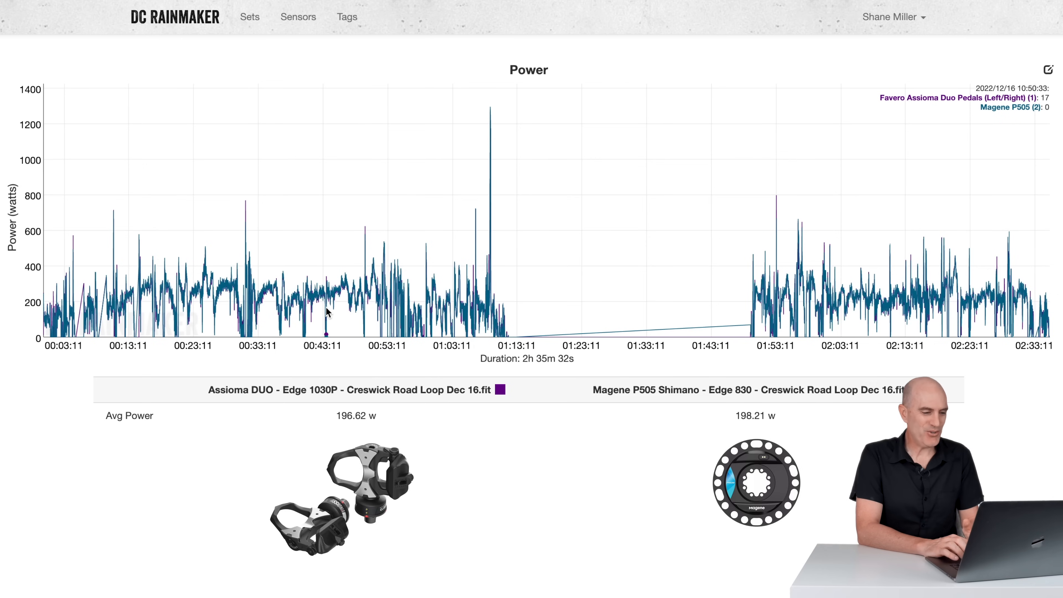
mouse_move(312, 306)
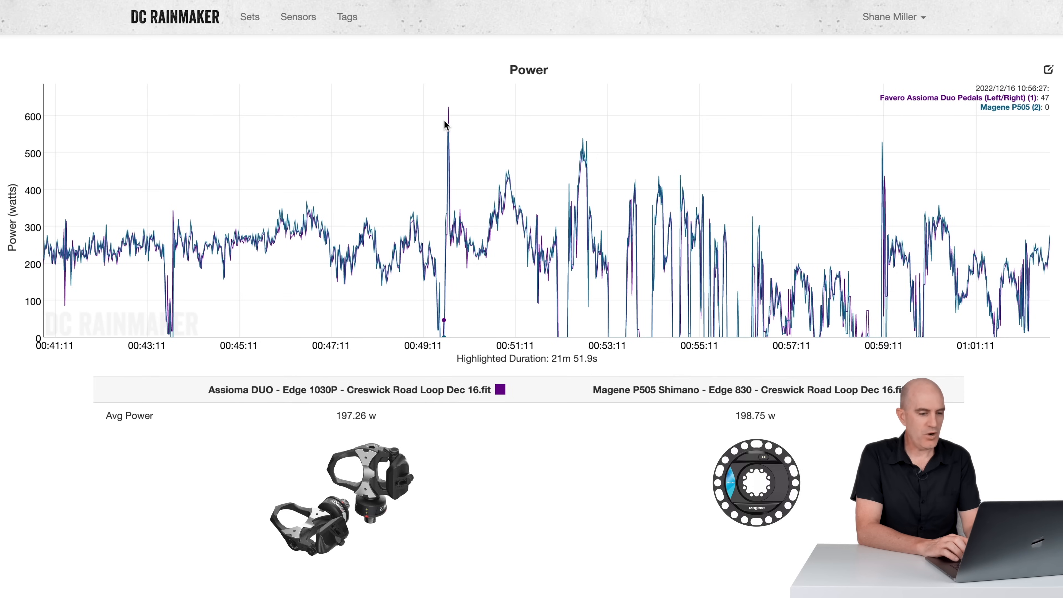
mouse_move(423, 203)
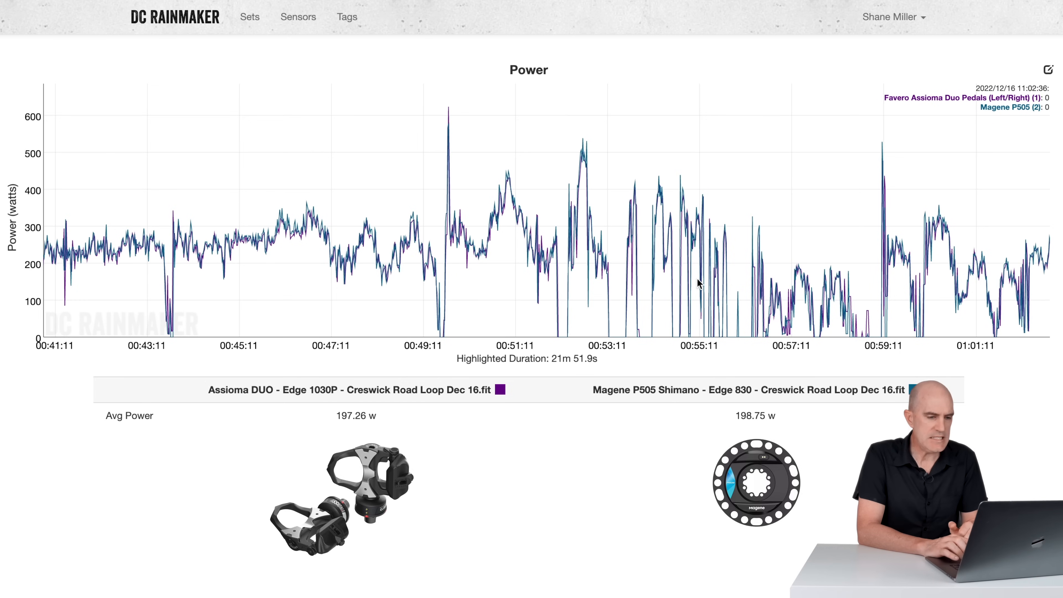
mouse_move(566, 300)
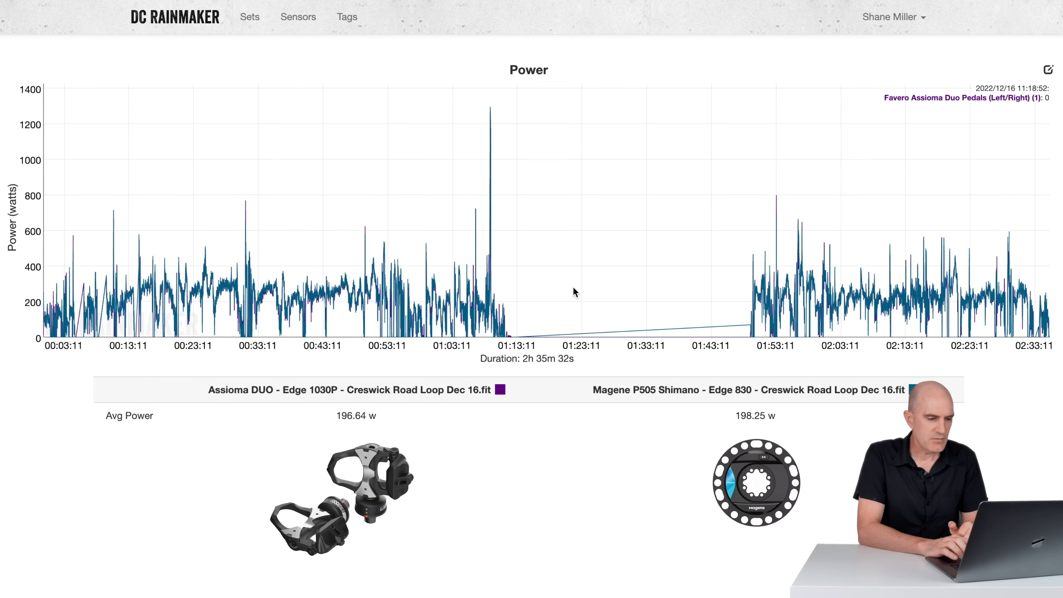
mouse_move(496, 298)
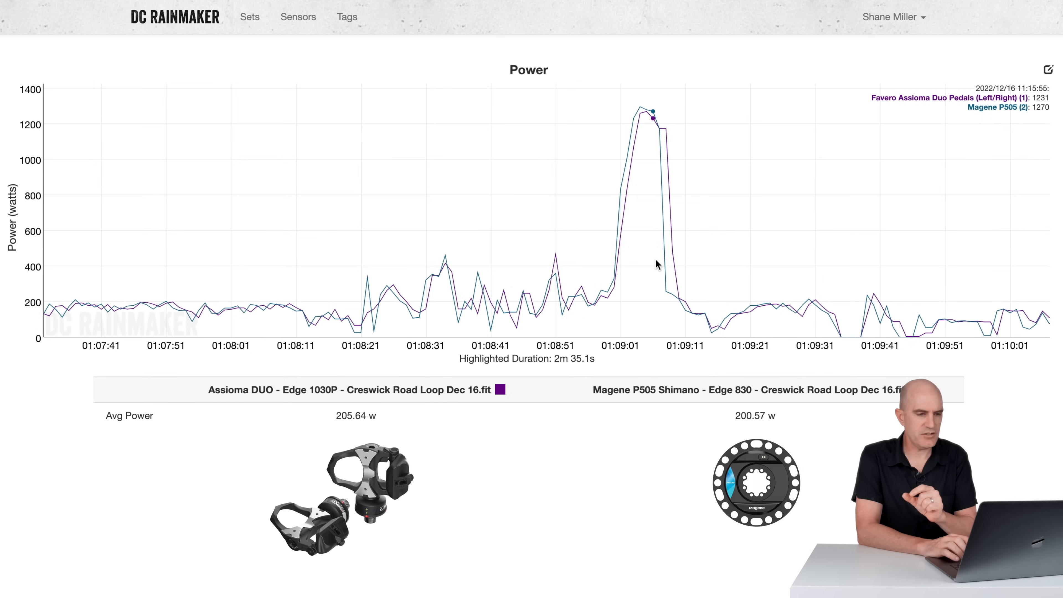
mouse_move(637, 265)
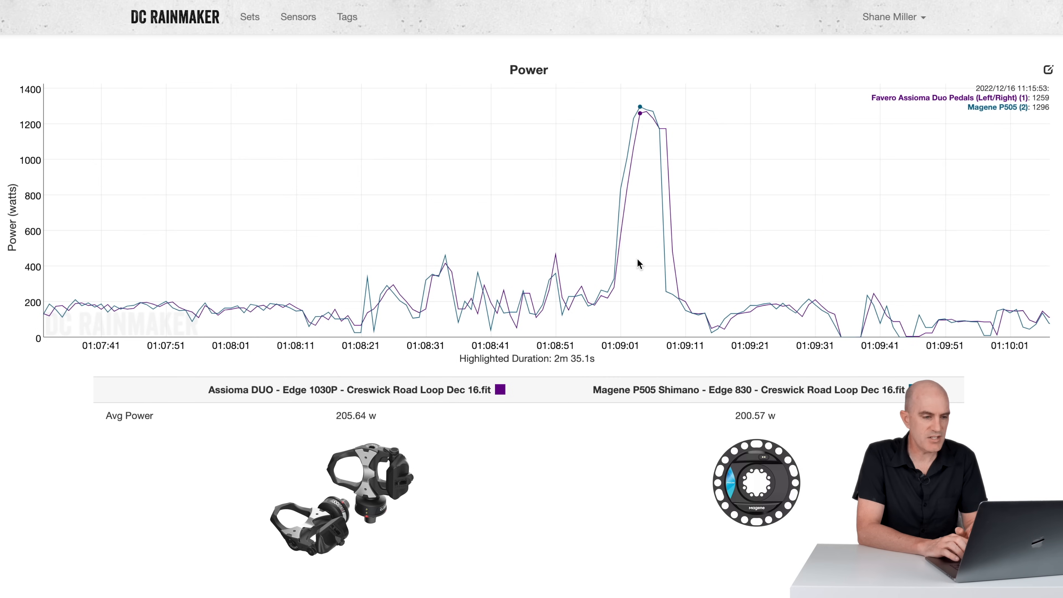
mouse_move(736, 276)
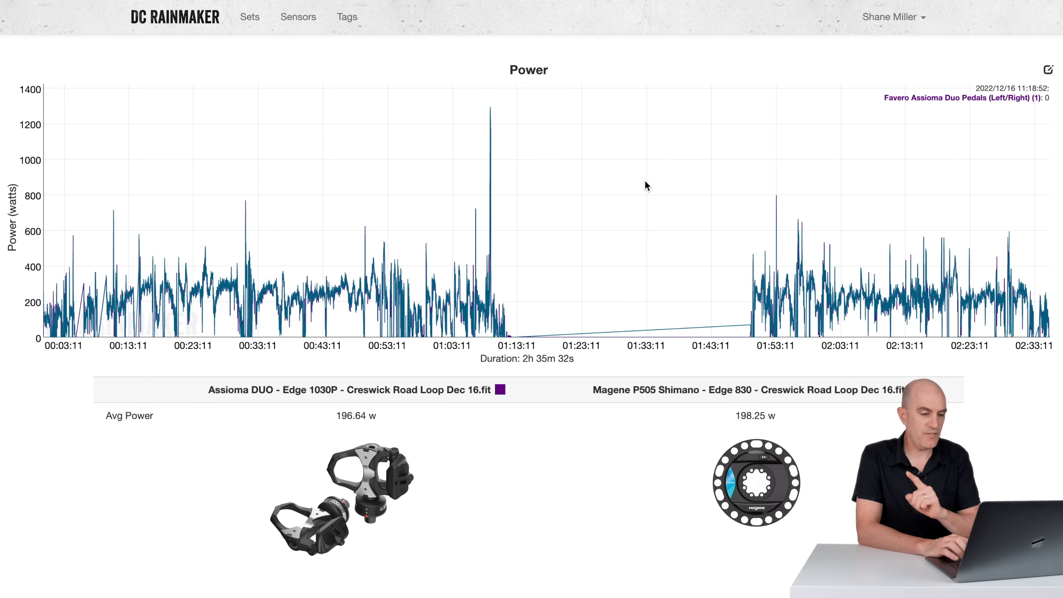
mouse_move(899, 312)
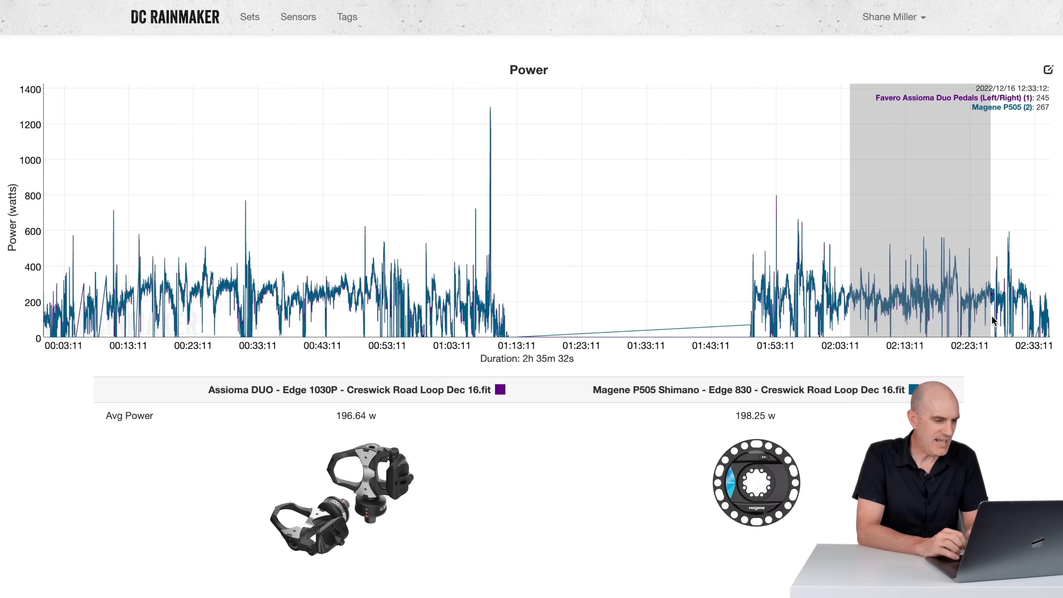
Zoom the Creswick road ride power overlay onto the 02:03–02:23 stretch.
left_click_drag(852, 203, 991, 204)
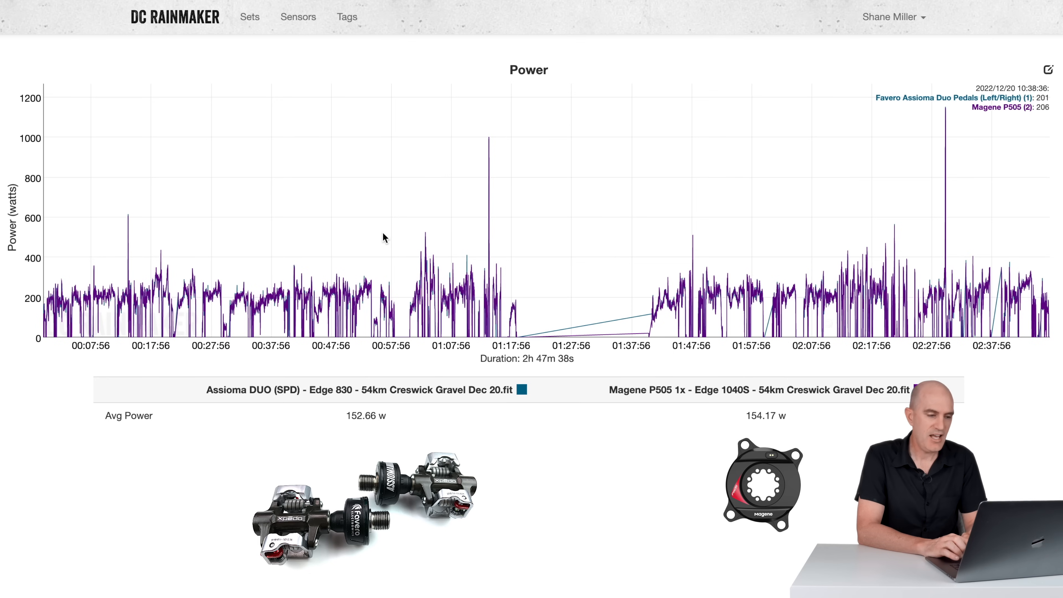
mouse_move(257, 306)
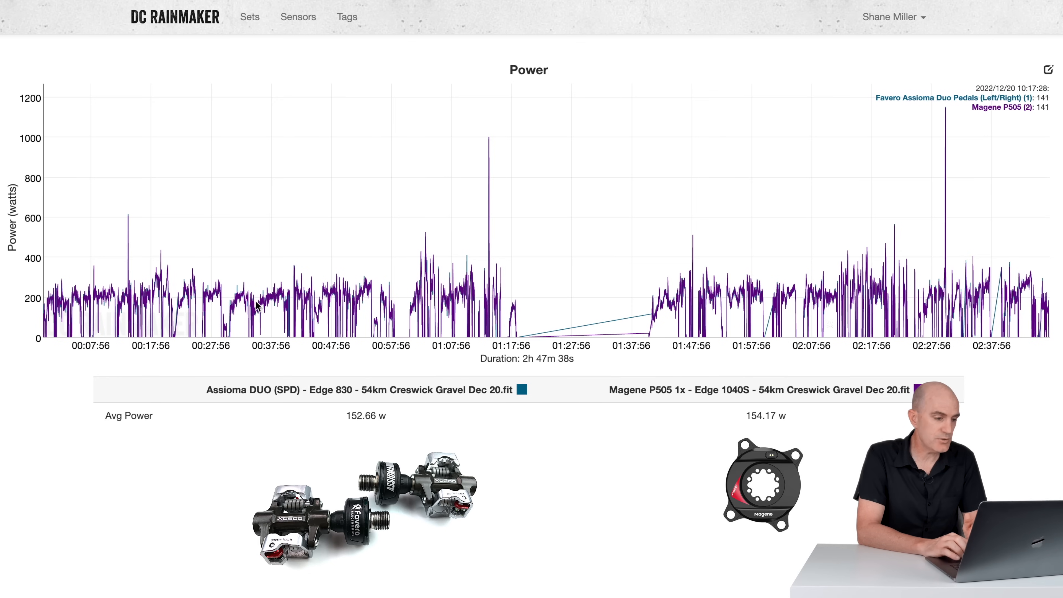
Zoom the gravel ride overlay onto the 00:35–00:53 stretch, then move down the page.
left_click_drag(257, 299, 368, 299)
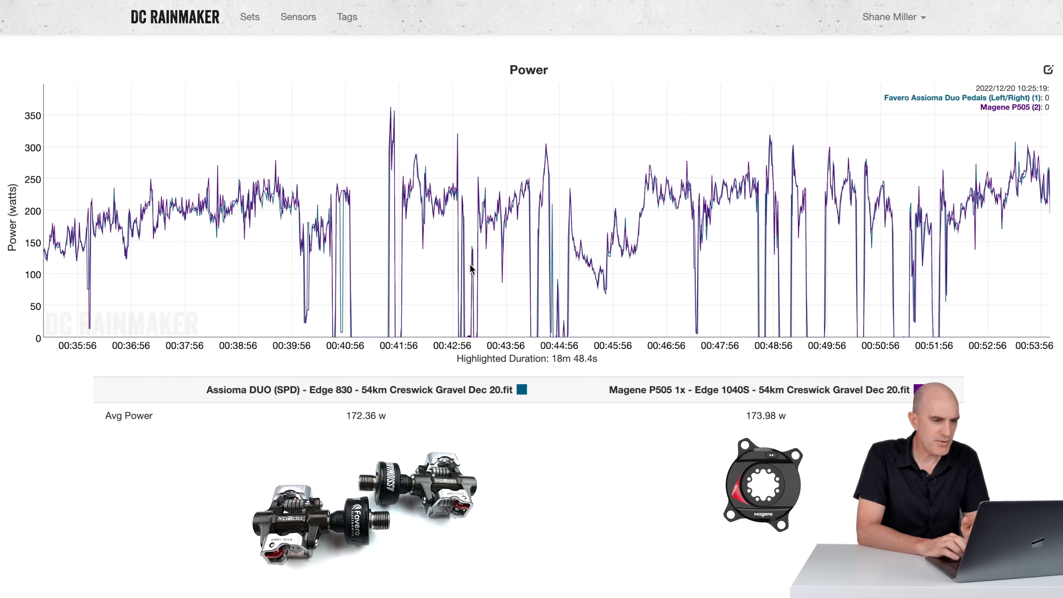
mouse_move(824, 234)
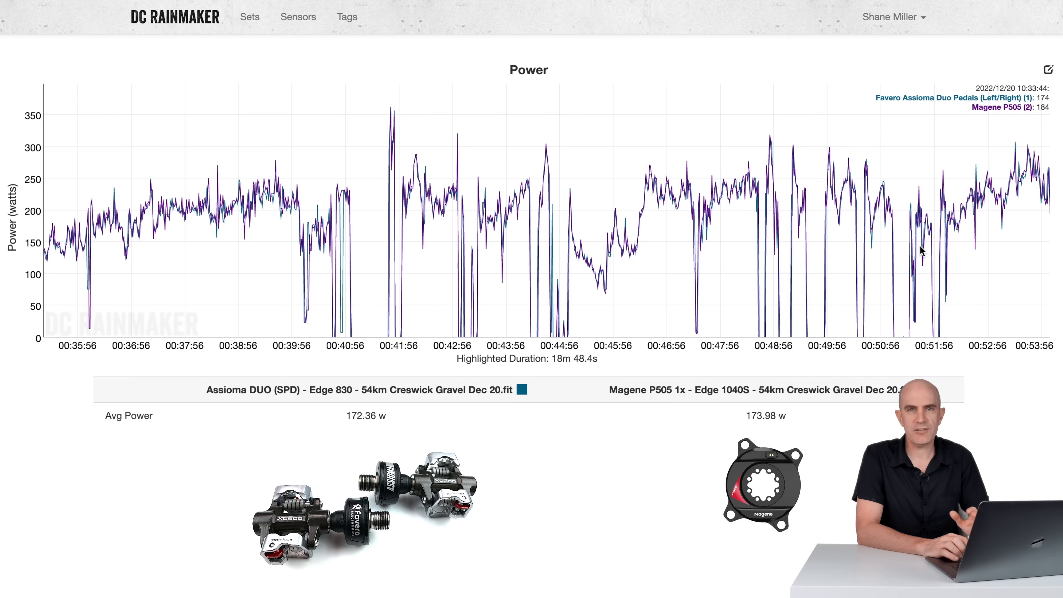
mouse_move(783, 301)
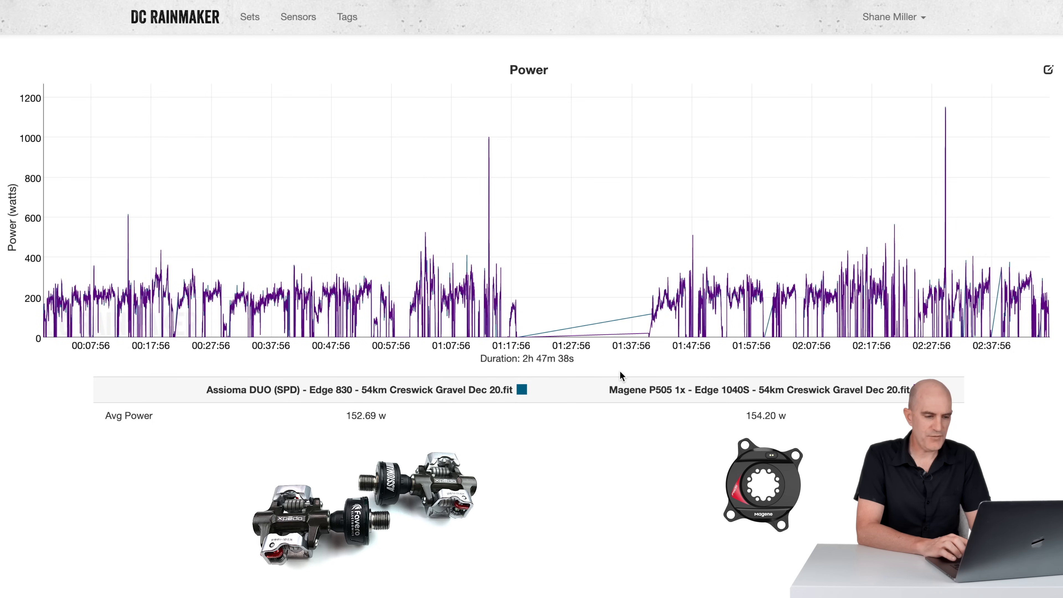
mouse_move(621, 323)
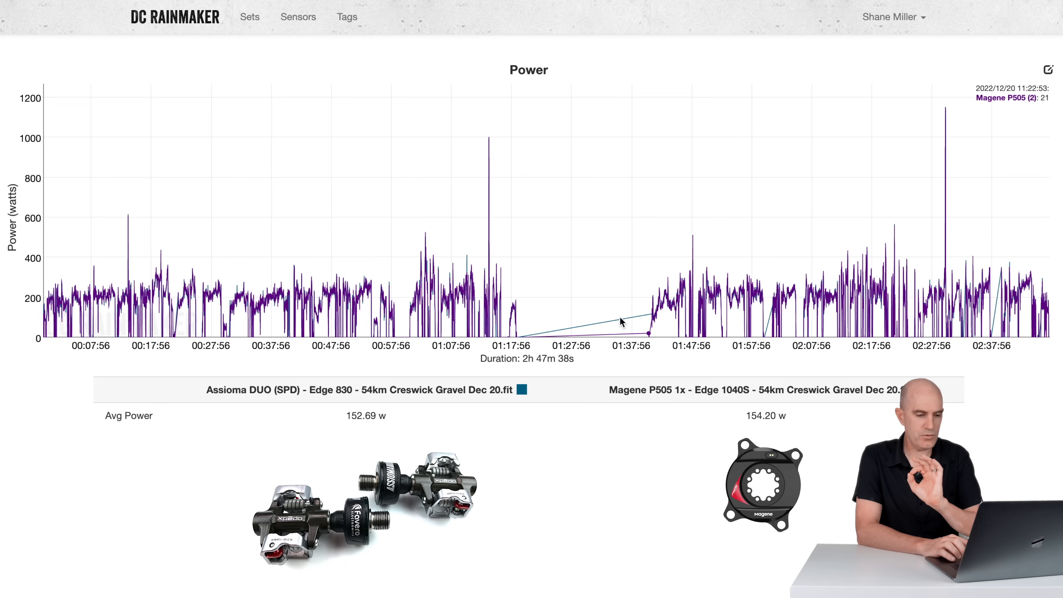
mouse_move(797, 312)
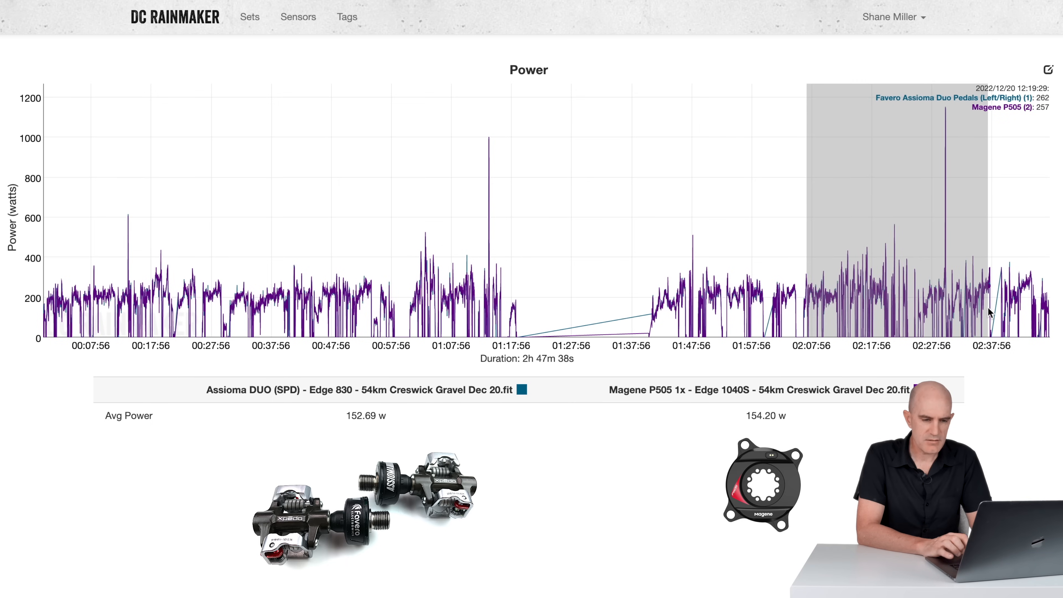
mouse_move(904, 263)
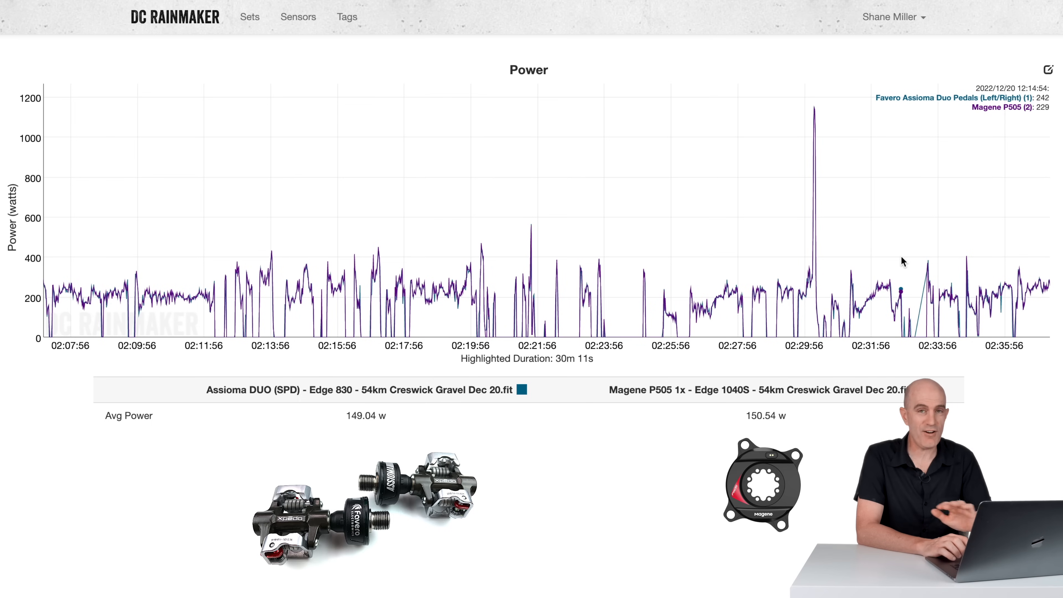
mouse_move(803, 298)
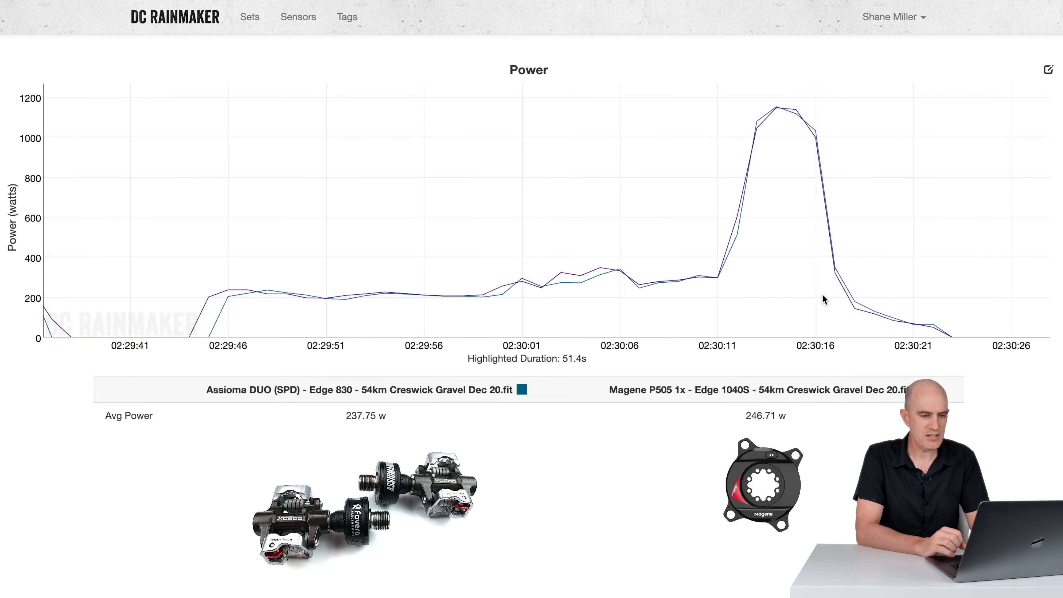
mouse_move(209, 297)
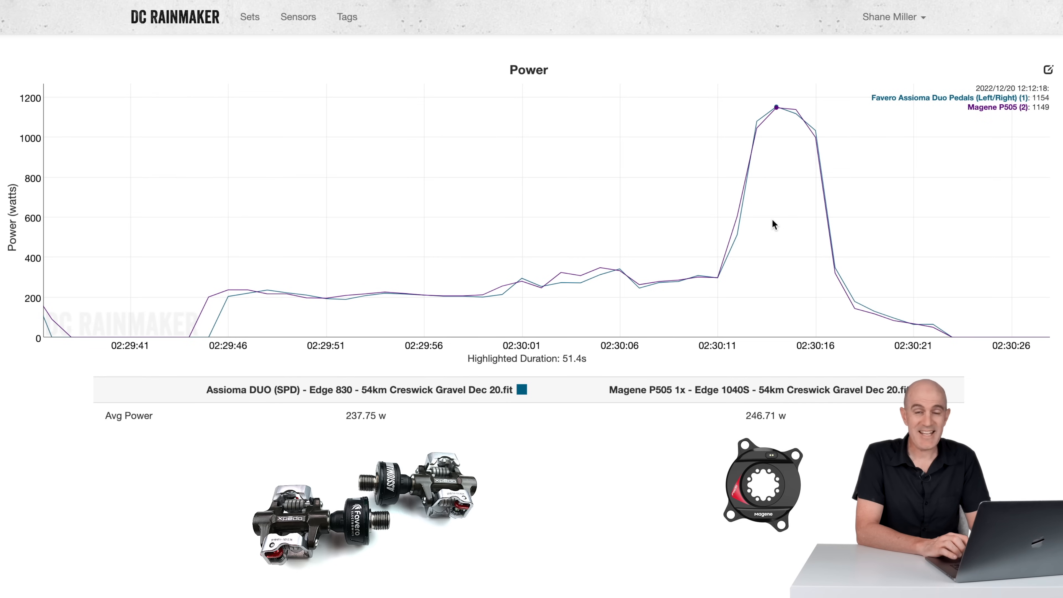
scroll("down", 3)
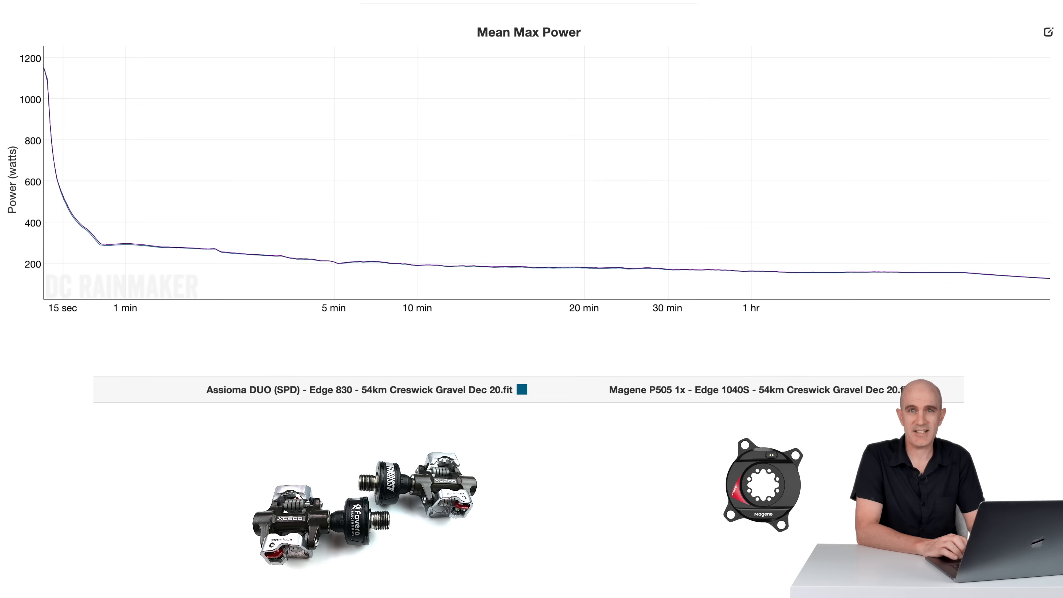
Scroll down to the gravel ride's Mean Max Power curve and Stats table.
scroll("down", 3)
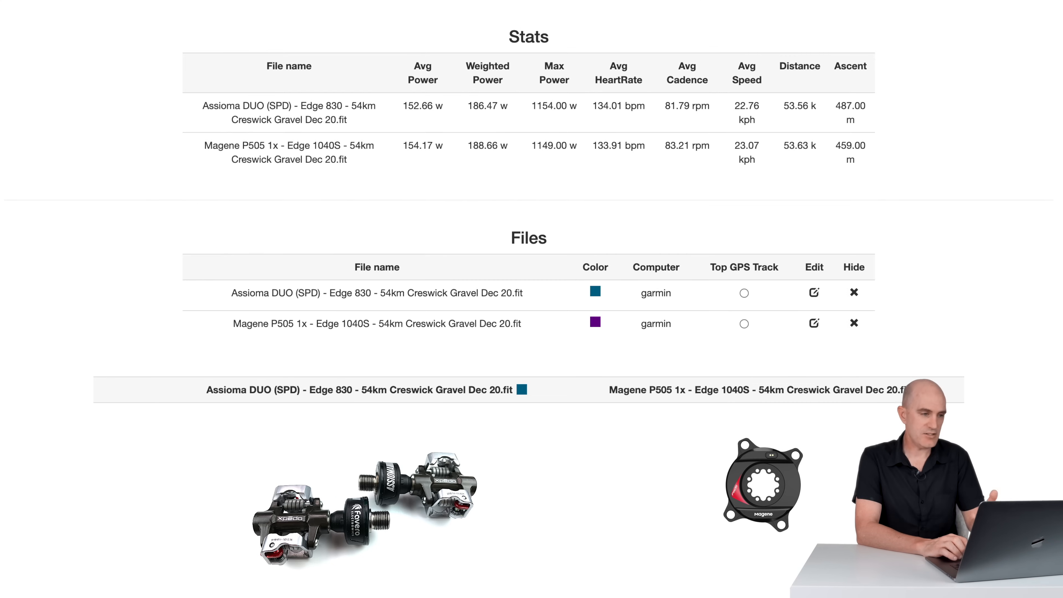